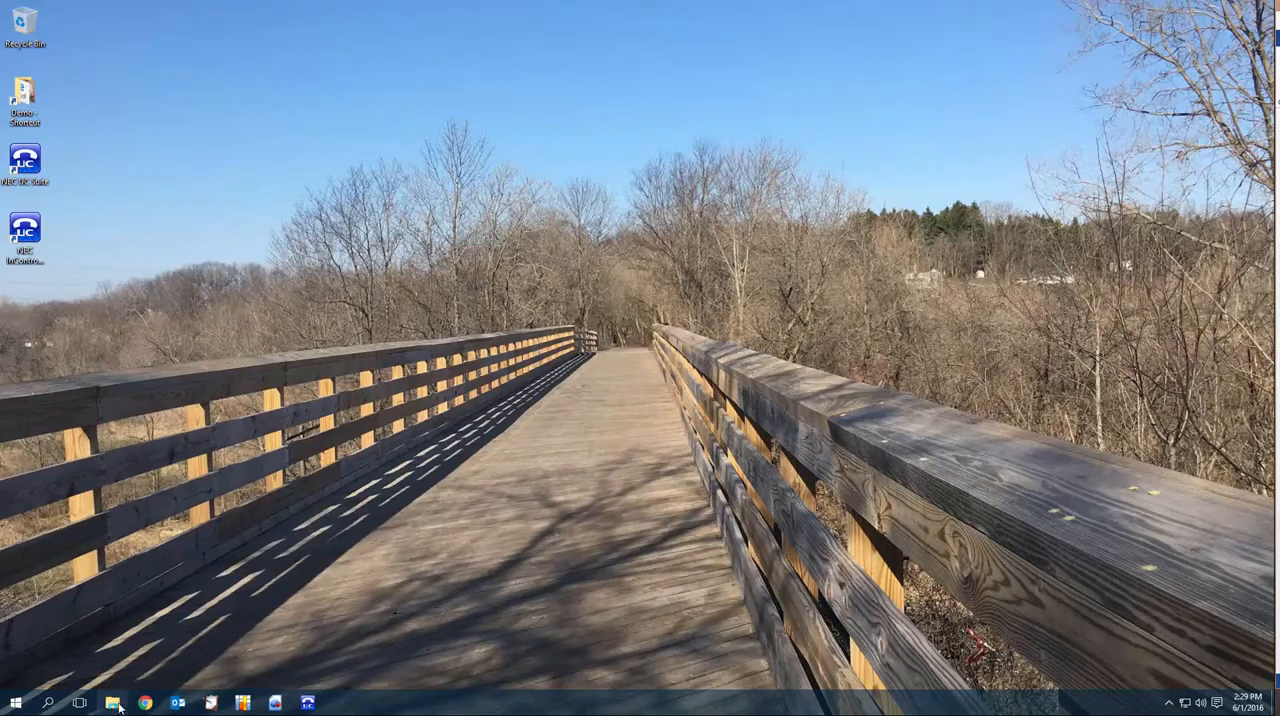
# Step: Launch the UC Suite-SSL app from Chrome's apps page
pyautogui.click(146, 703)
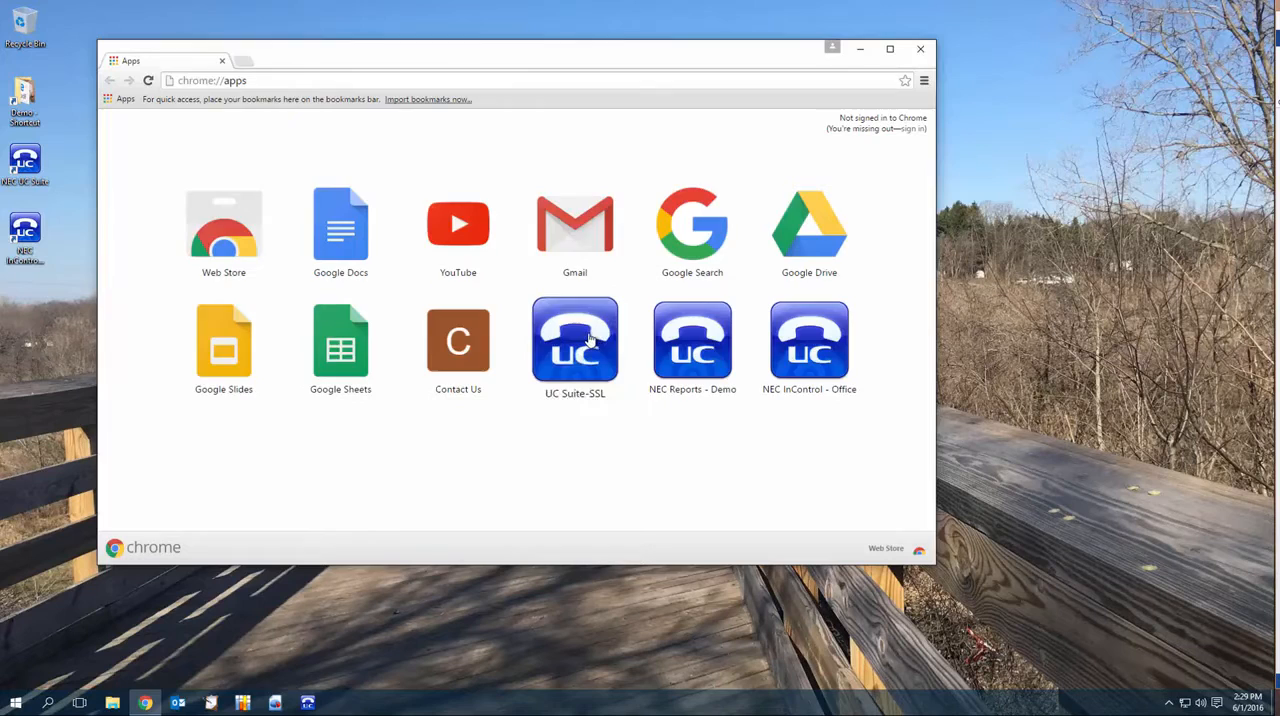
pyautogui.click(574, 340)
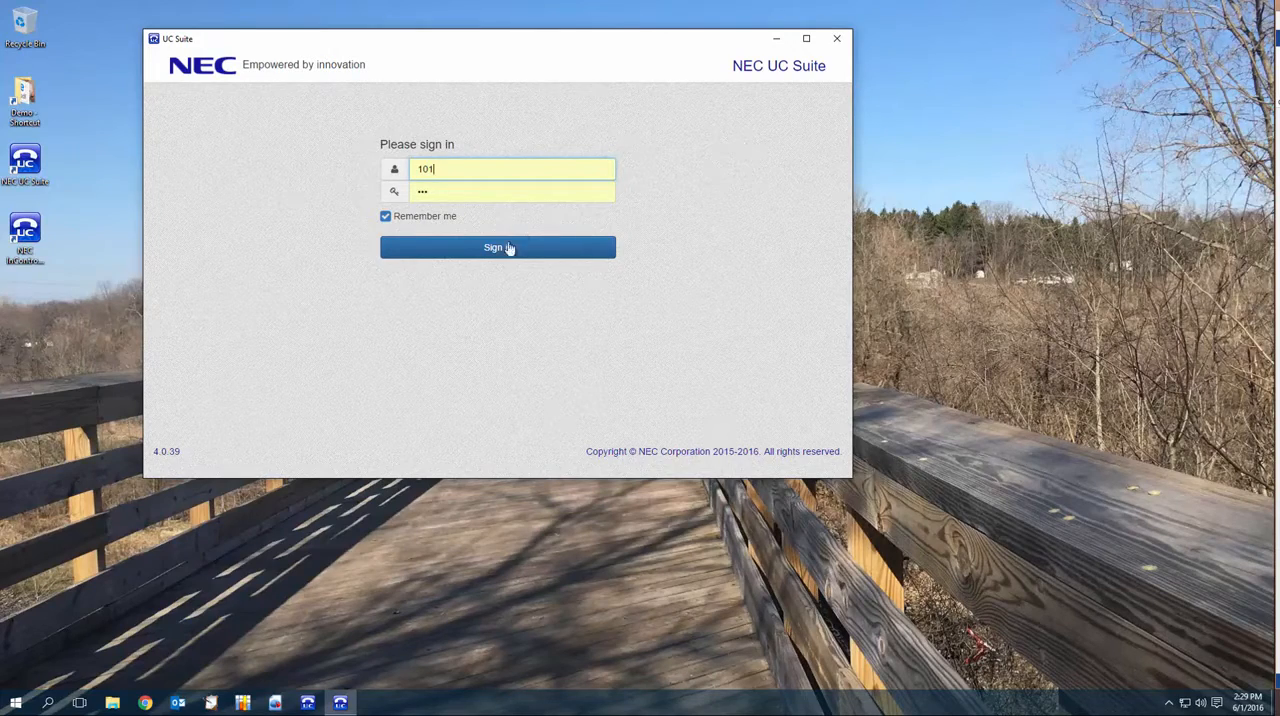
# Step: Sign in to NEC UC Suite with the remembered credentials
pyautogui.click(497, 247)
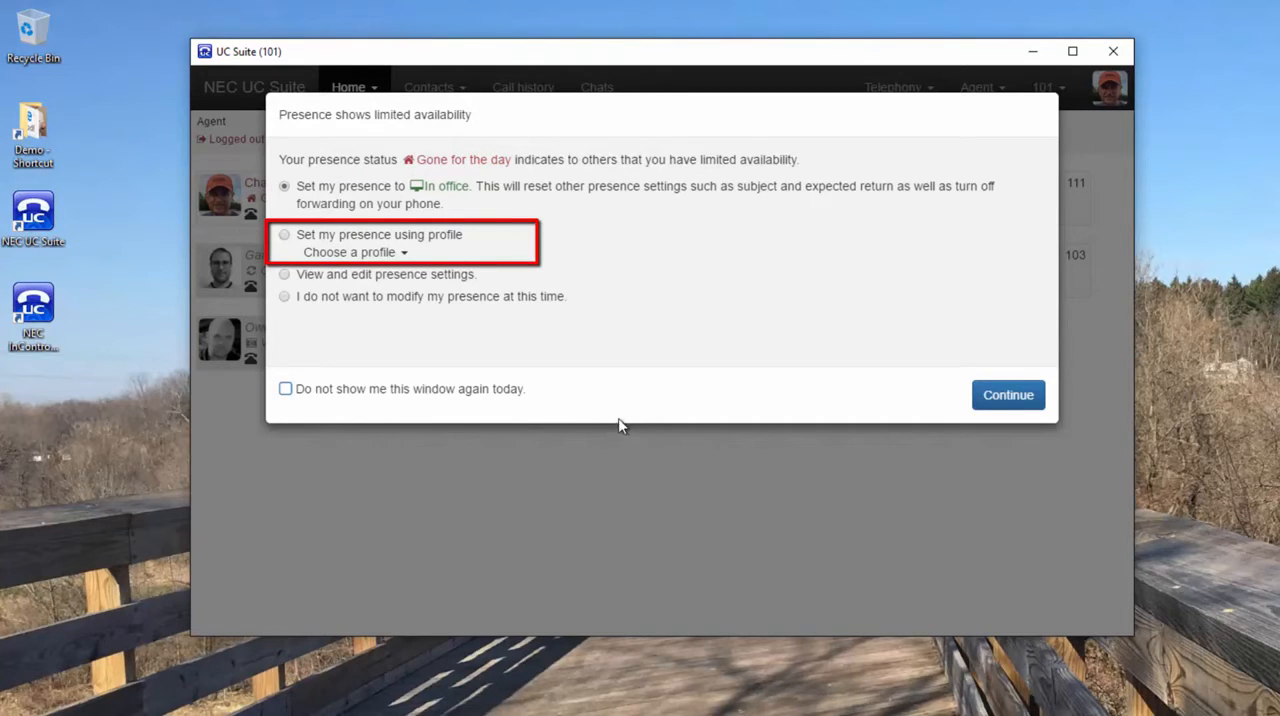
# Step: Reset presence from 'Gone for the day' to In office and continue
pyautogui.click(284, 234)
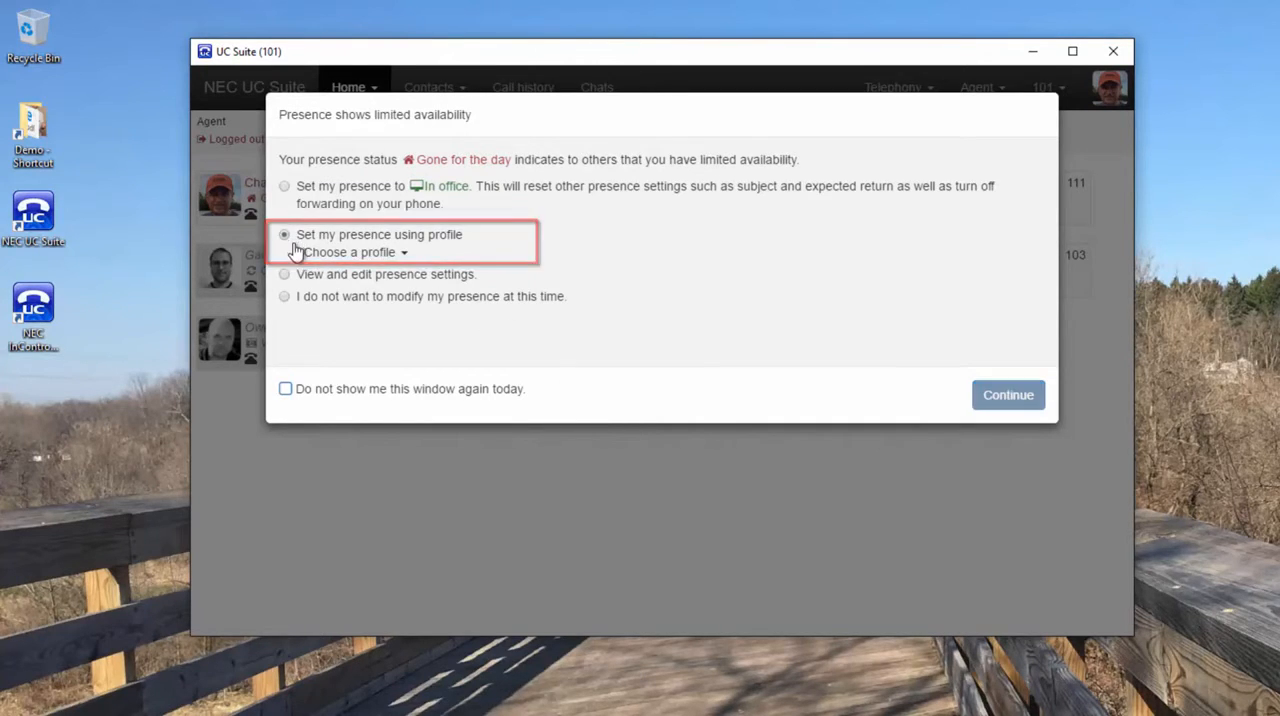
pyautogui.click(353, 252)
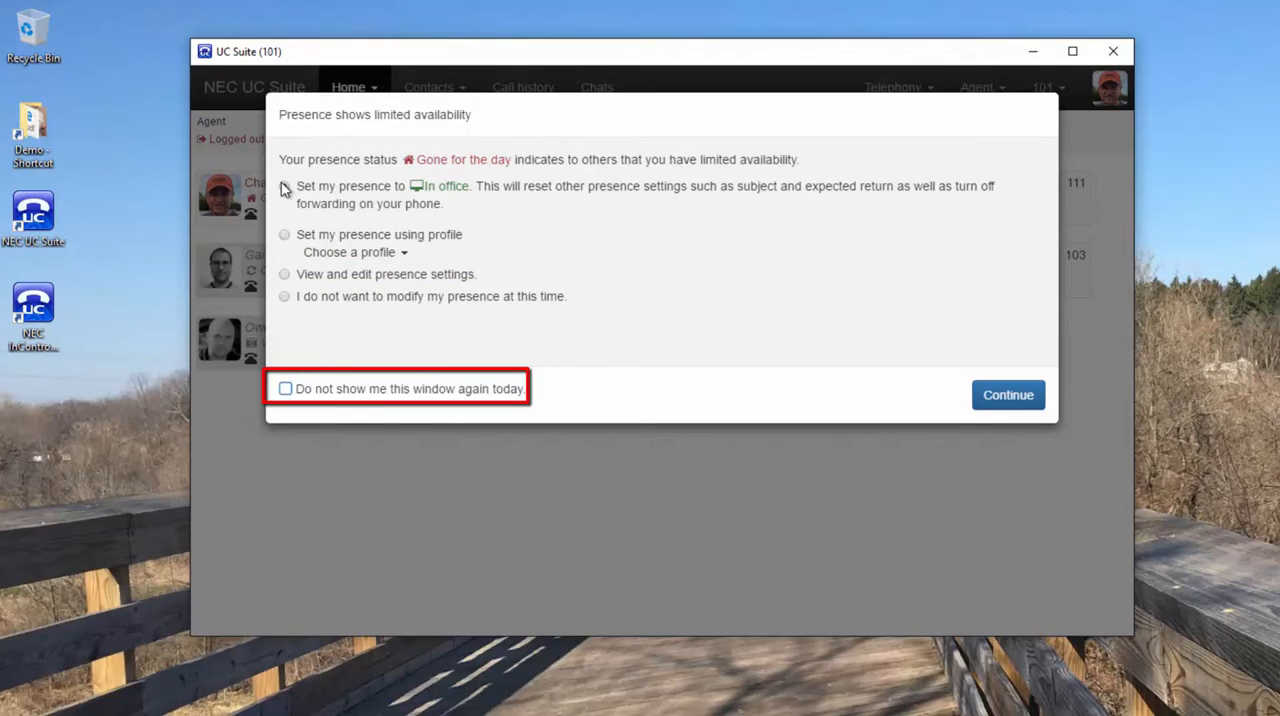
pyautogui.click(285, 186)
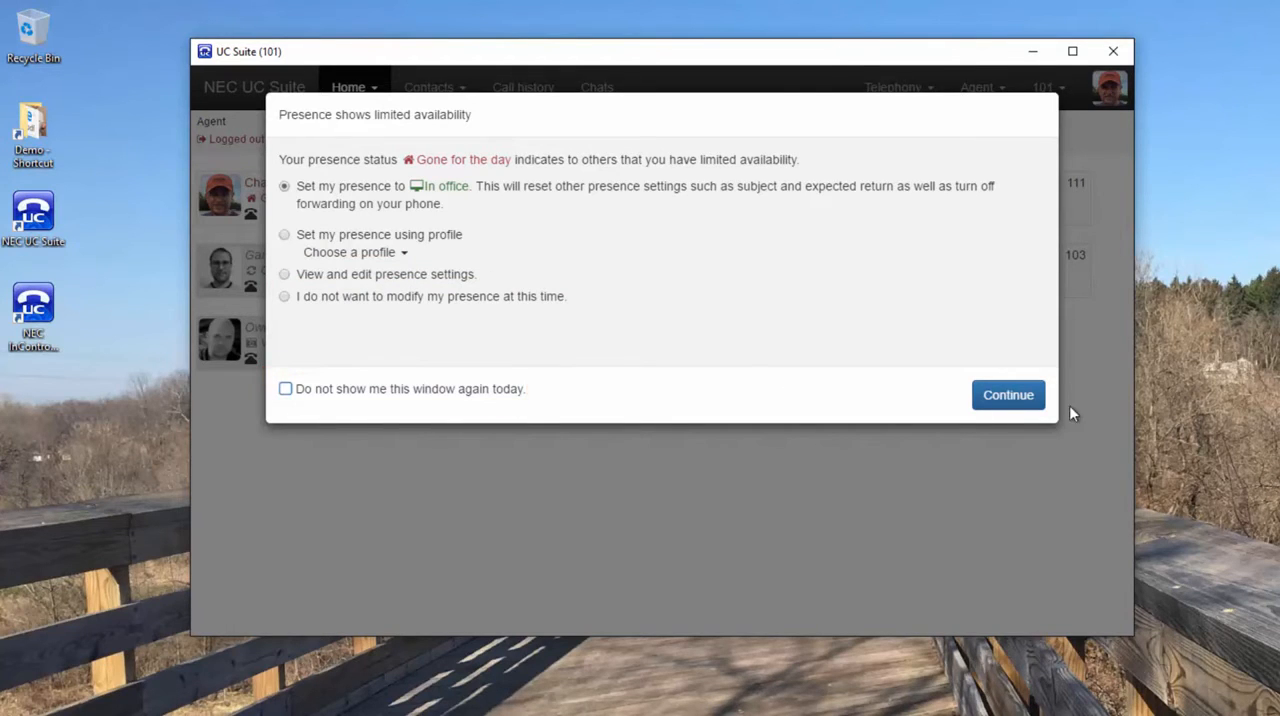
pyautogui.click(1008, 394)
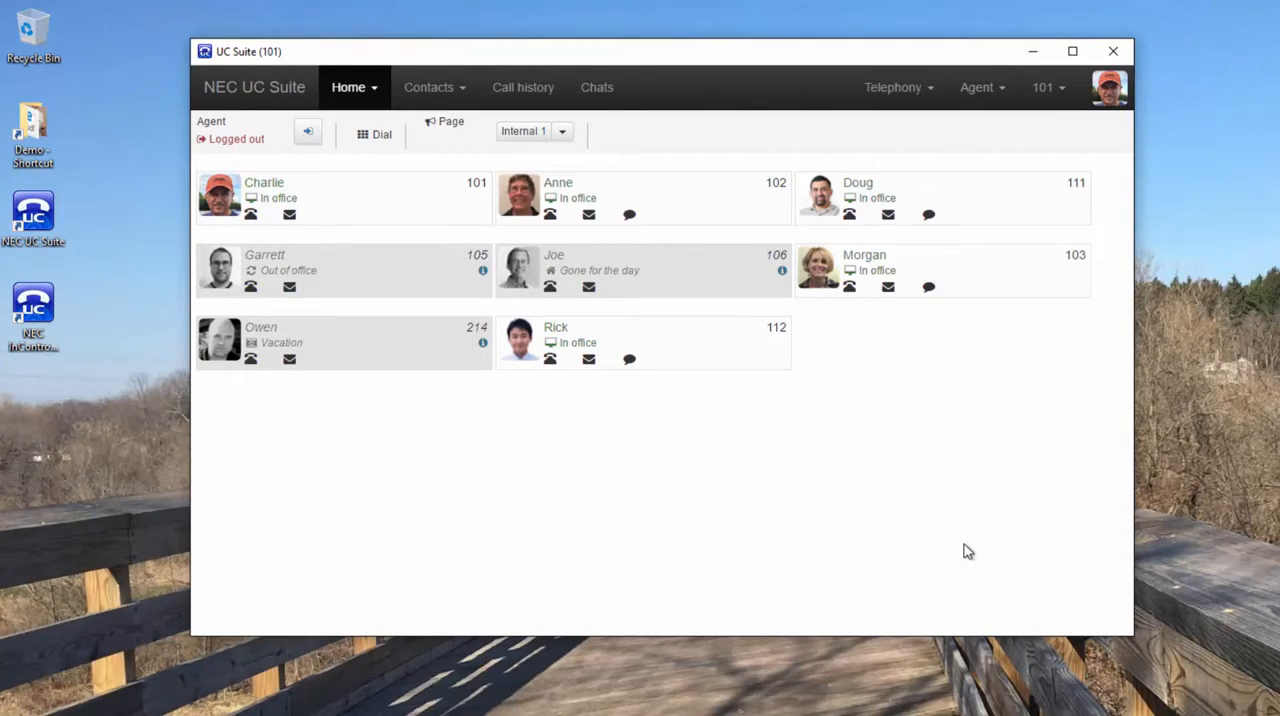
pyautogui.moveTo(293, 261)
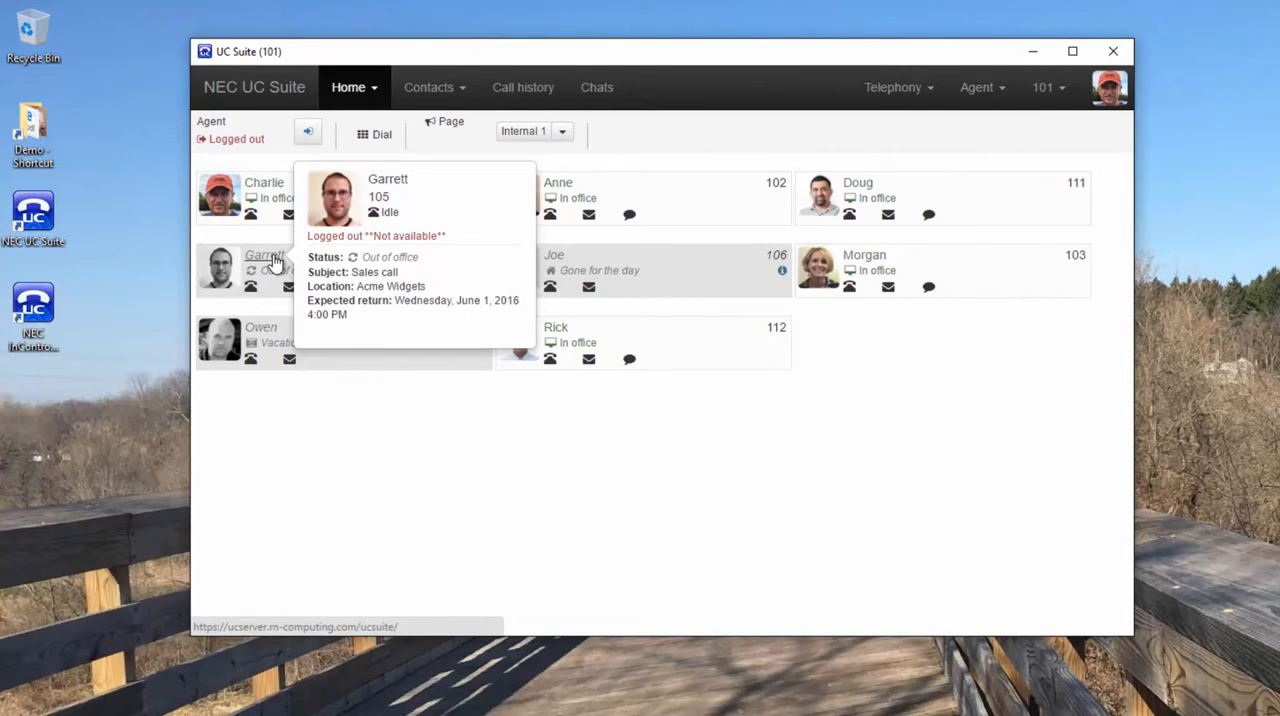
pyautogui.moveTo(565, 268)
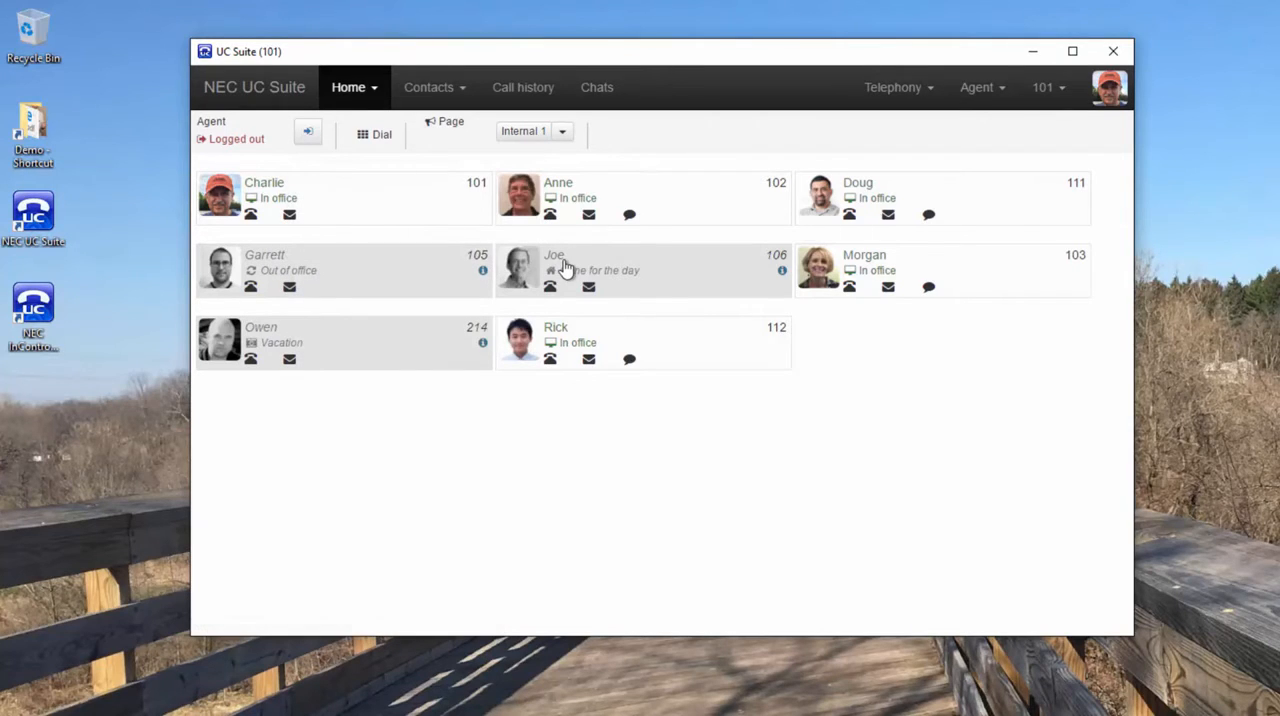
pyautogui.moveTo(555, 267)
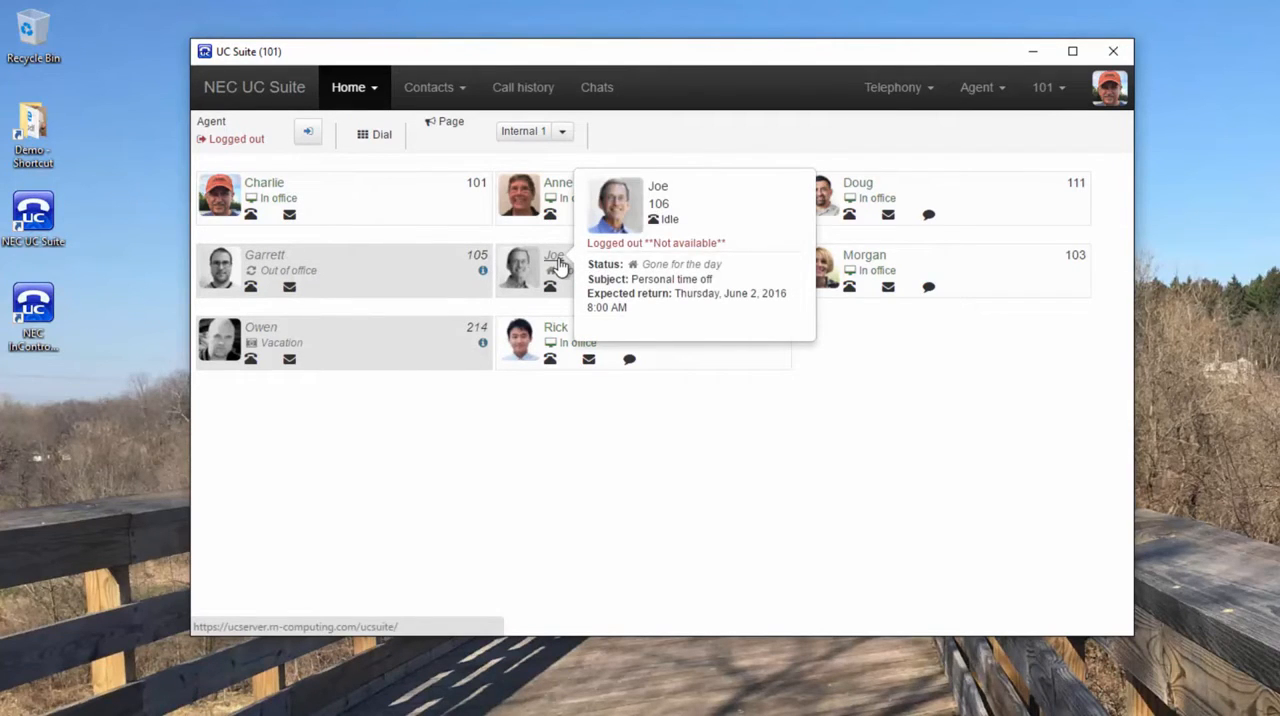
pyautogui.moveTo(310, 331)
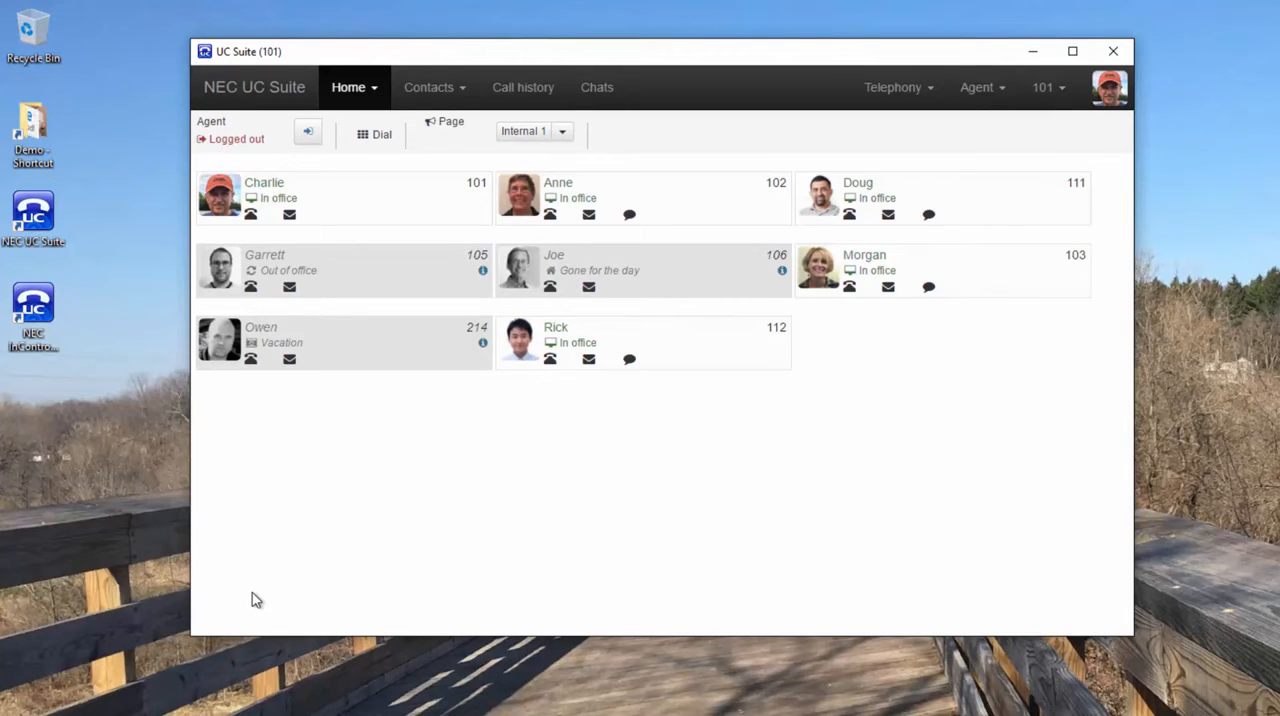
pyautogui.moveTo(232, 207)
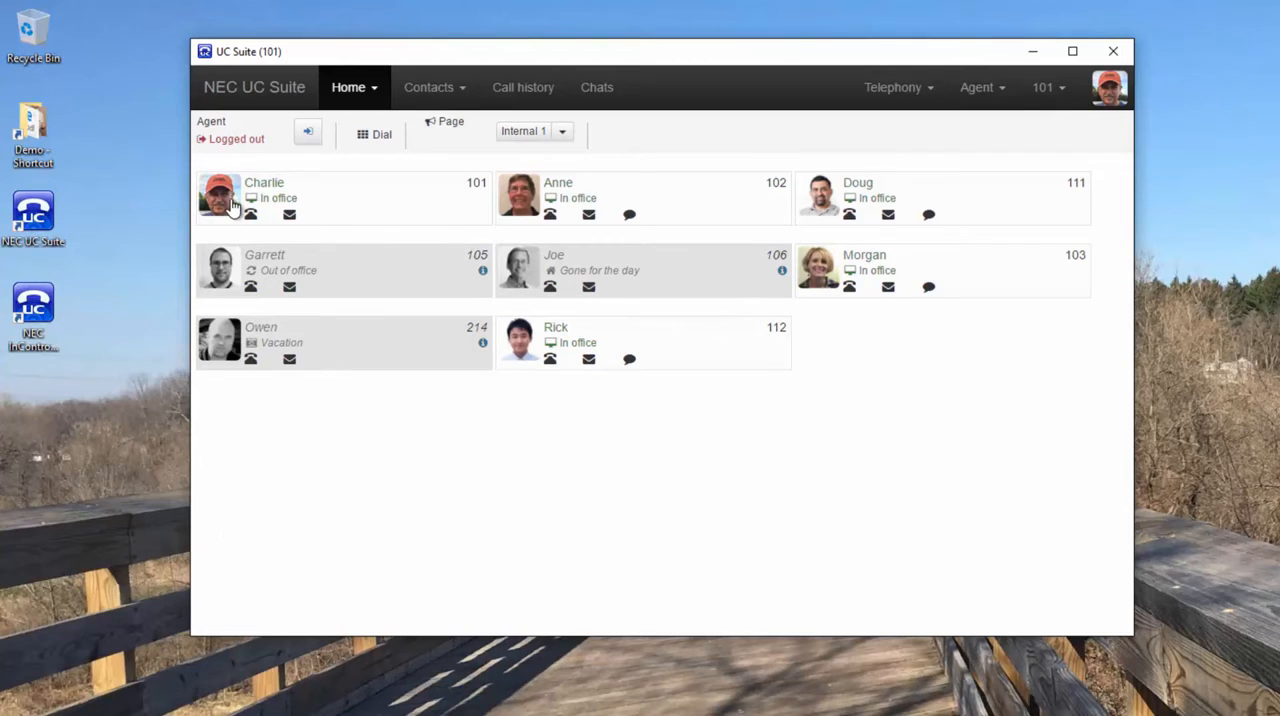
pyautogui.click(220, 195)
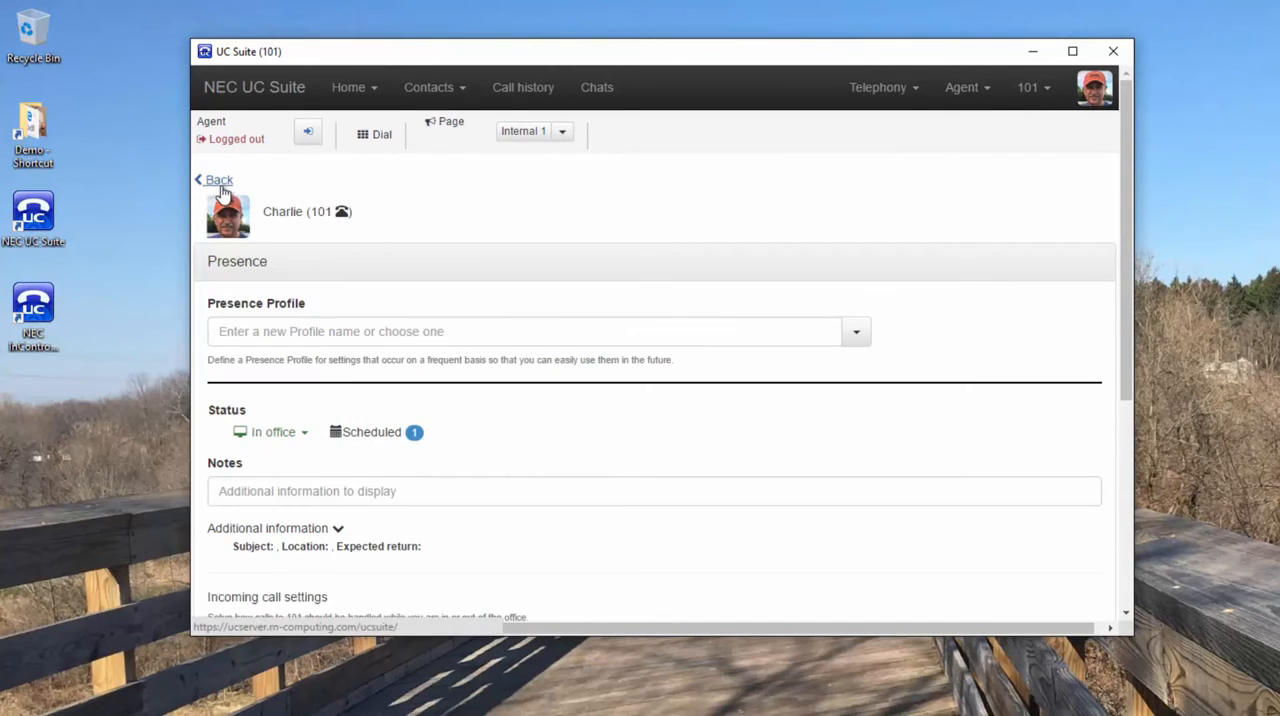
pyautogui.click(214, 179)
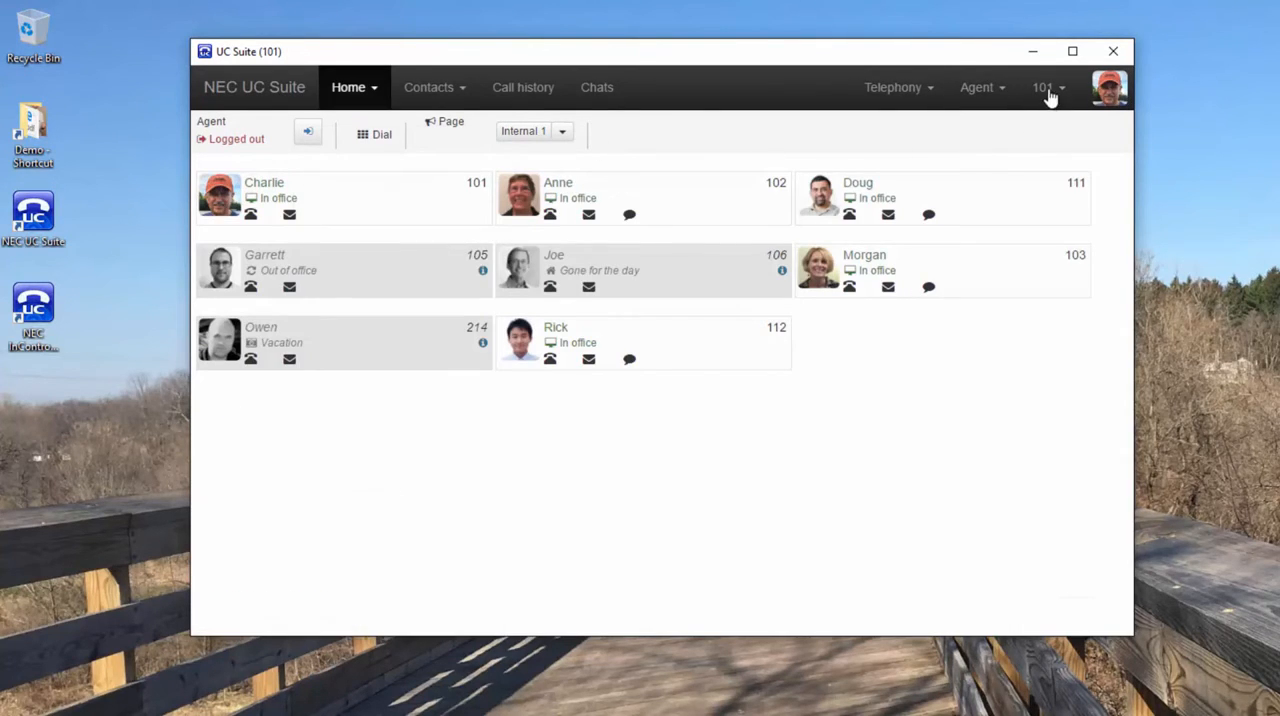
pyautogui.click(1047, 87)
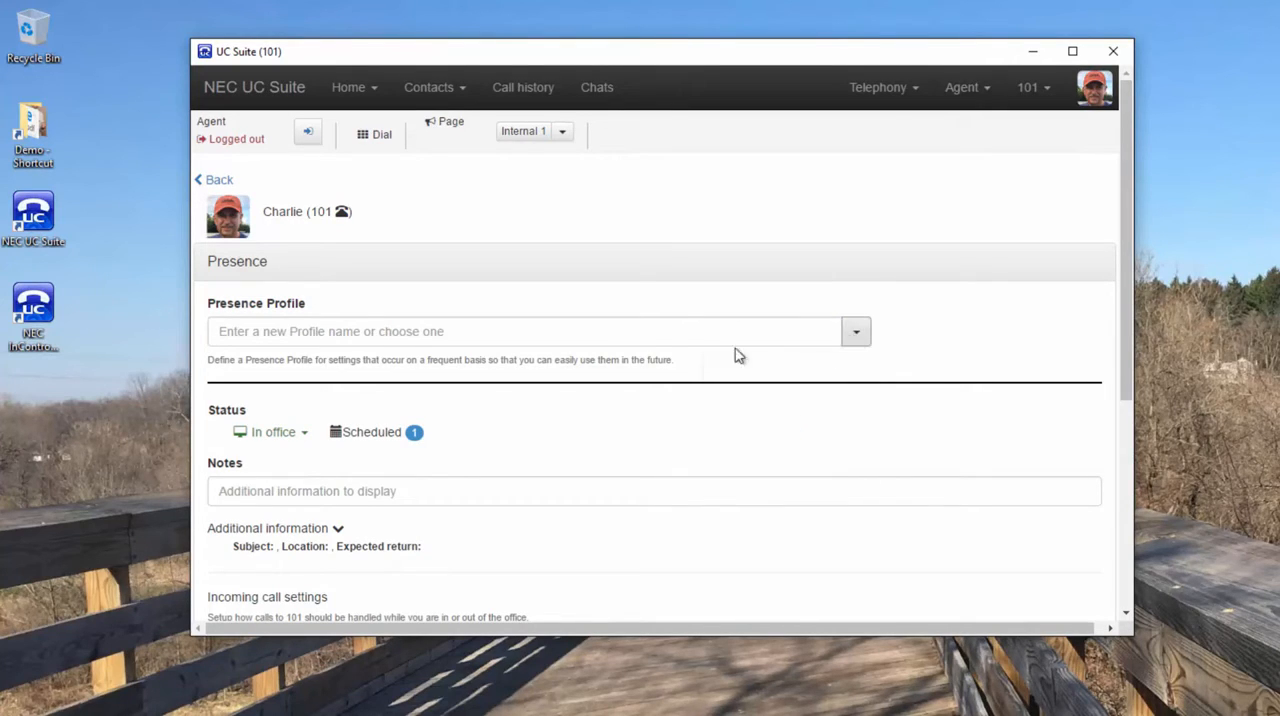
pyautogui.click(272, 431)
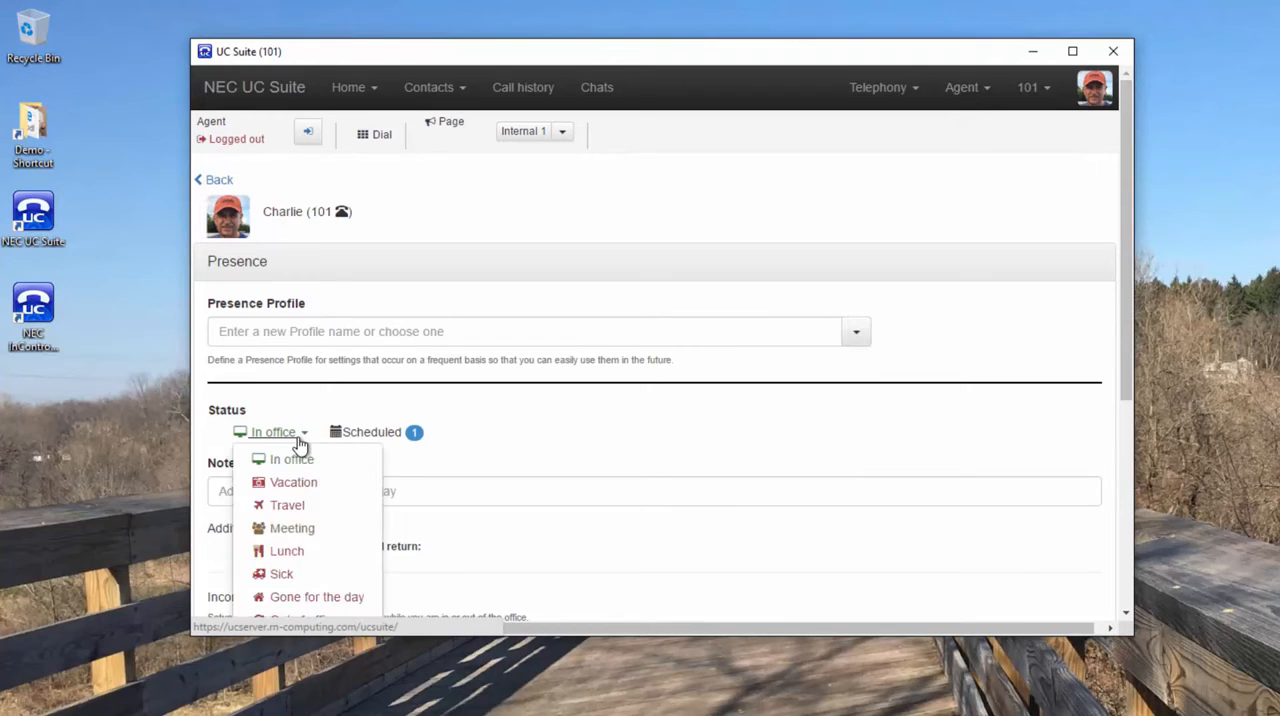
pyautogui.click(272, 431)
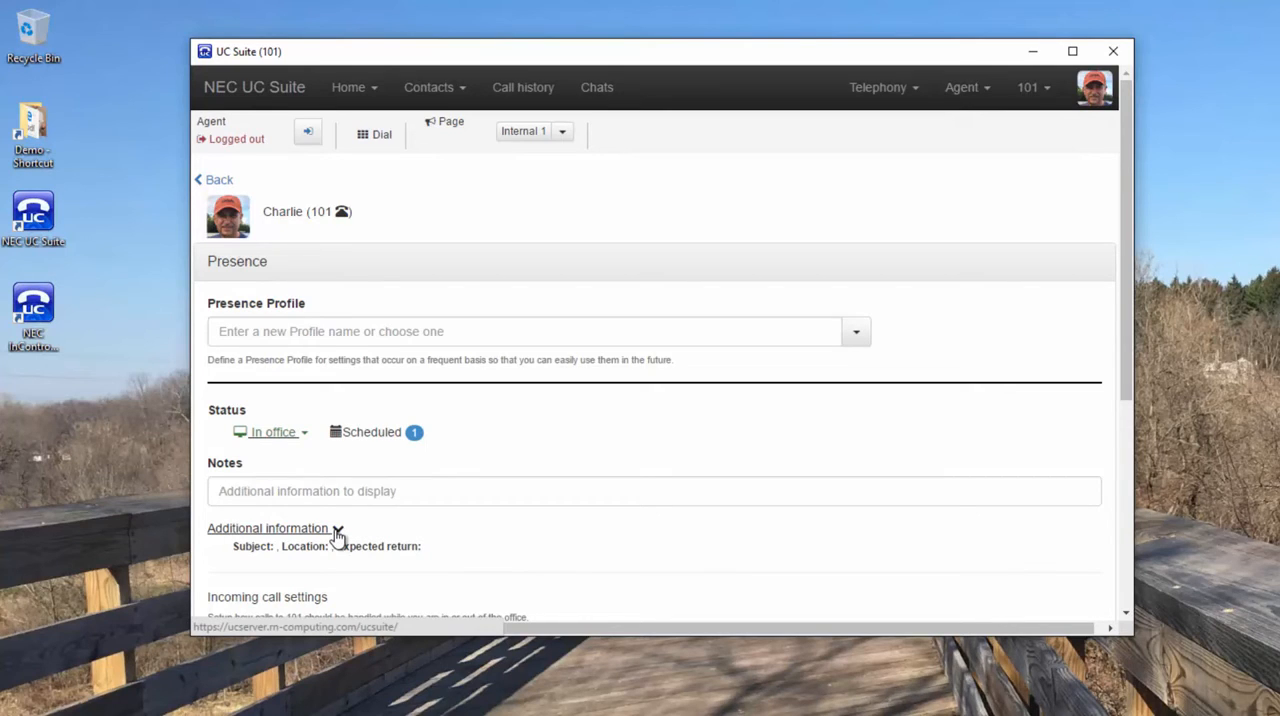
pyautogui.click(268, 528)
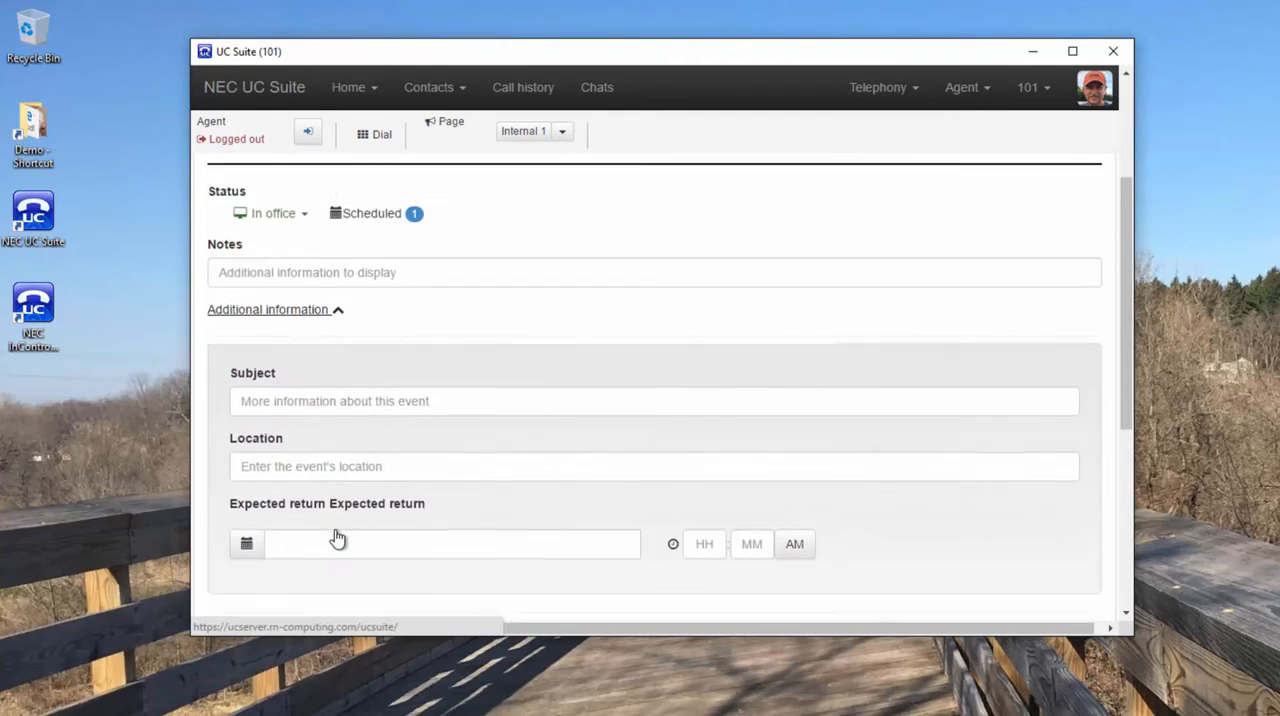
pyautogui.scroll(-3)
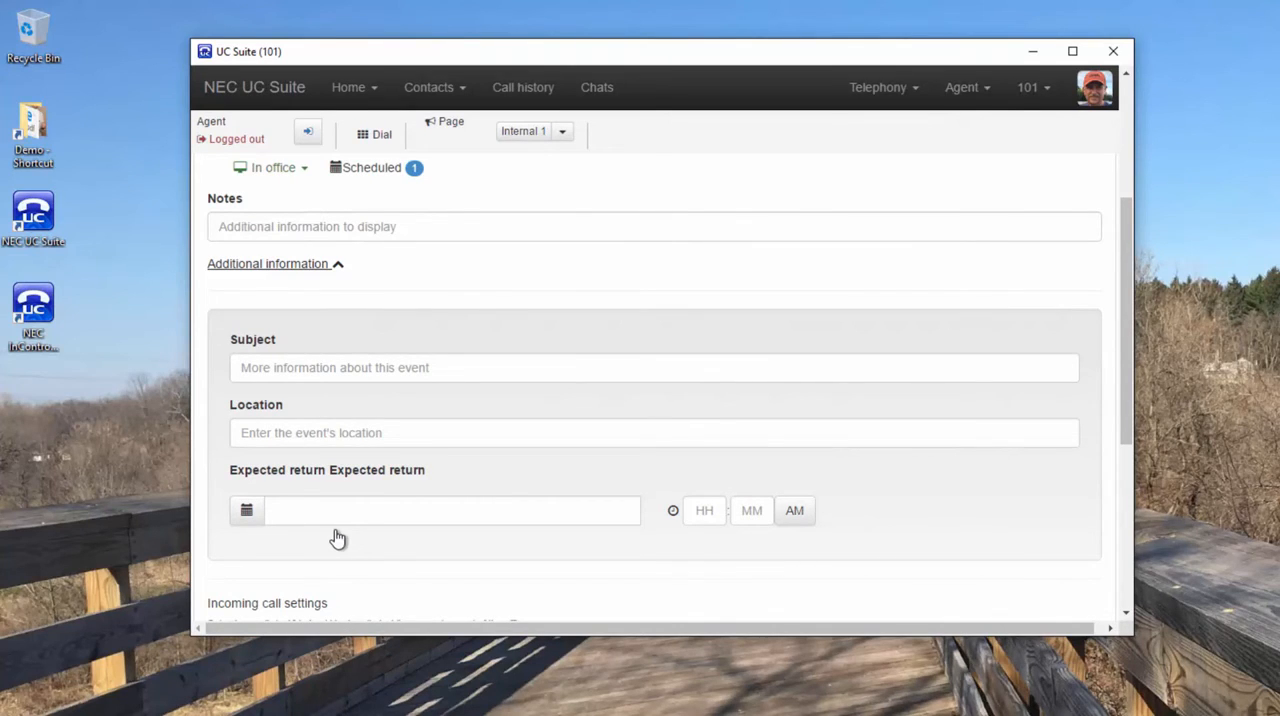
pyautogui.scroll(-3)
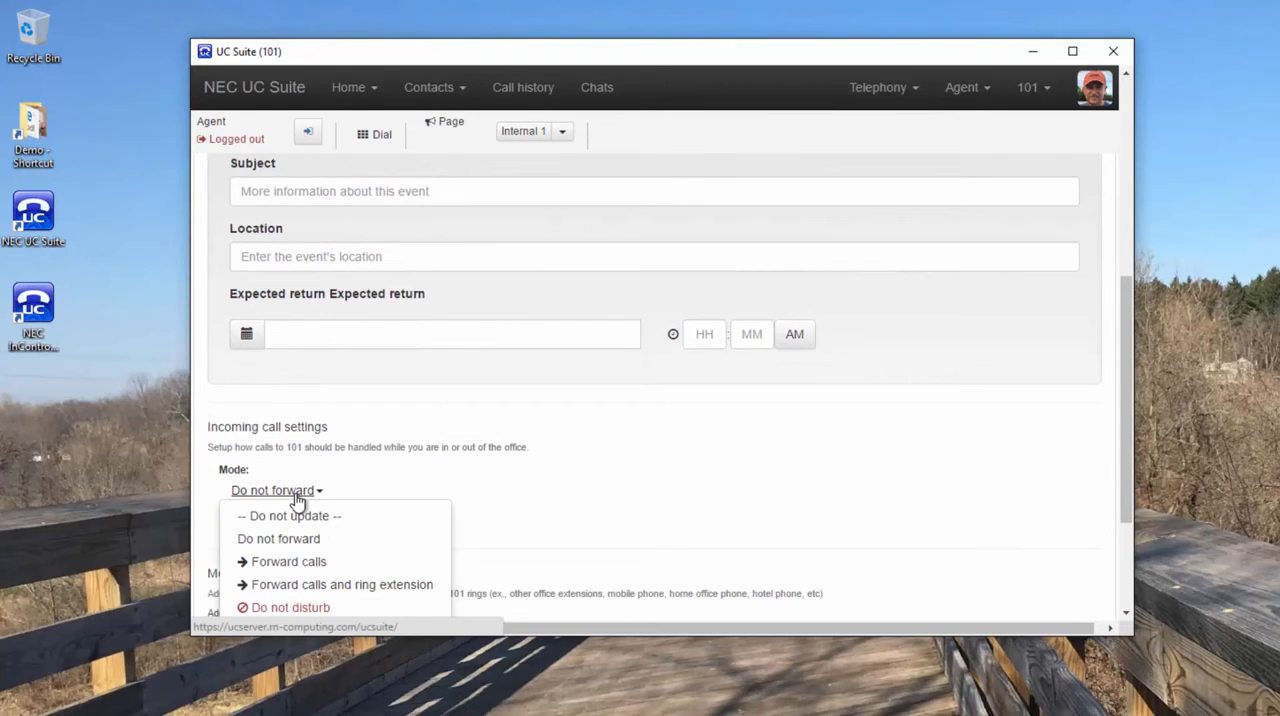
pyautogui.scroll(-3)
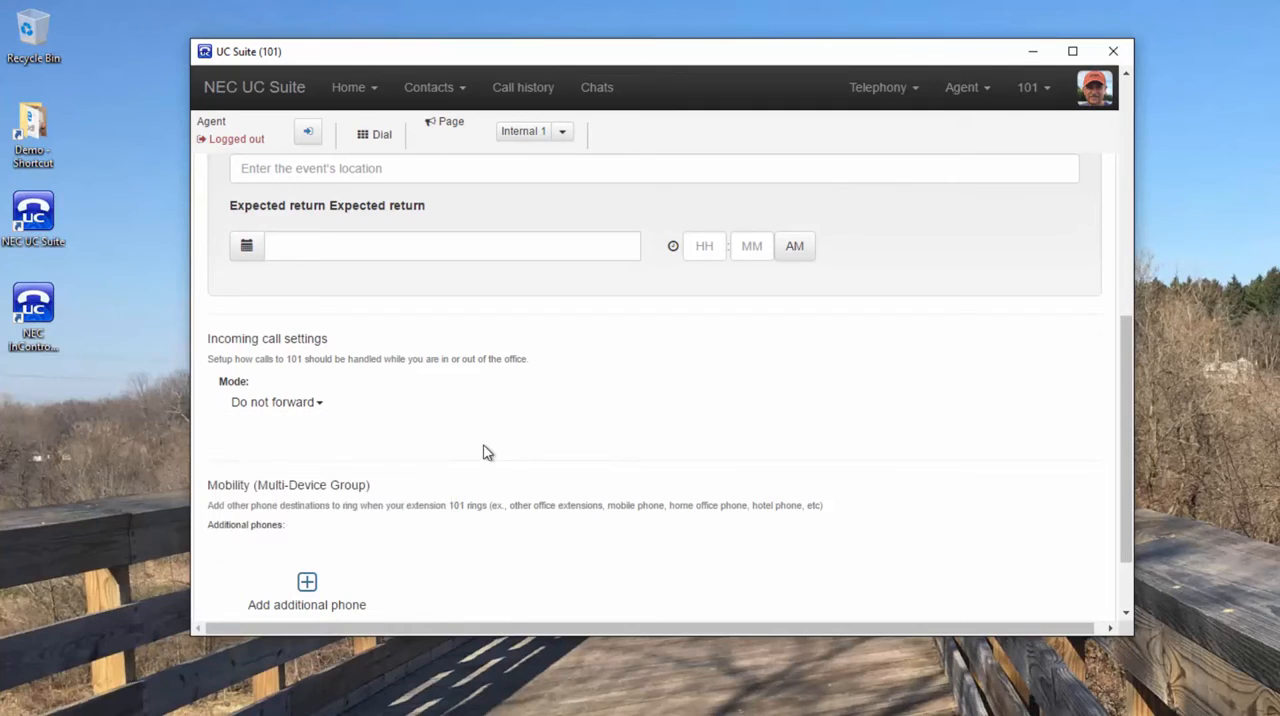
pyautogui.moveTo(295, 537)
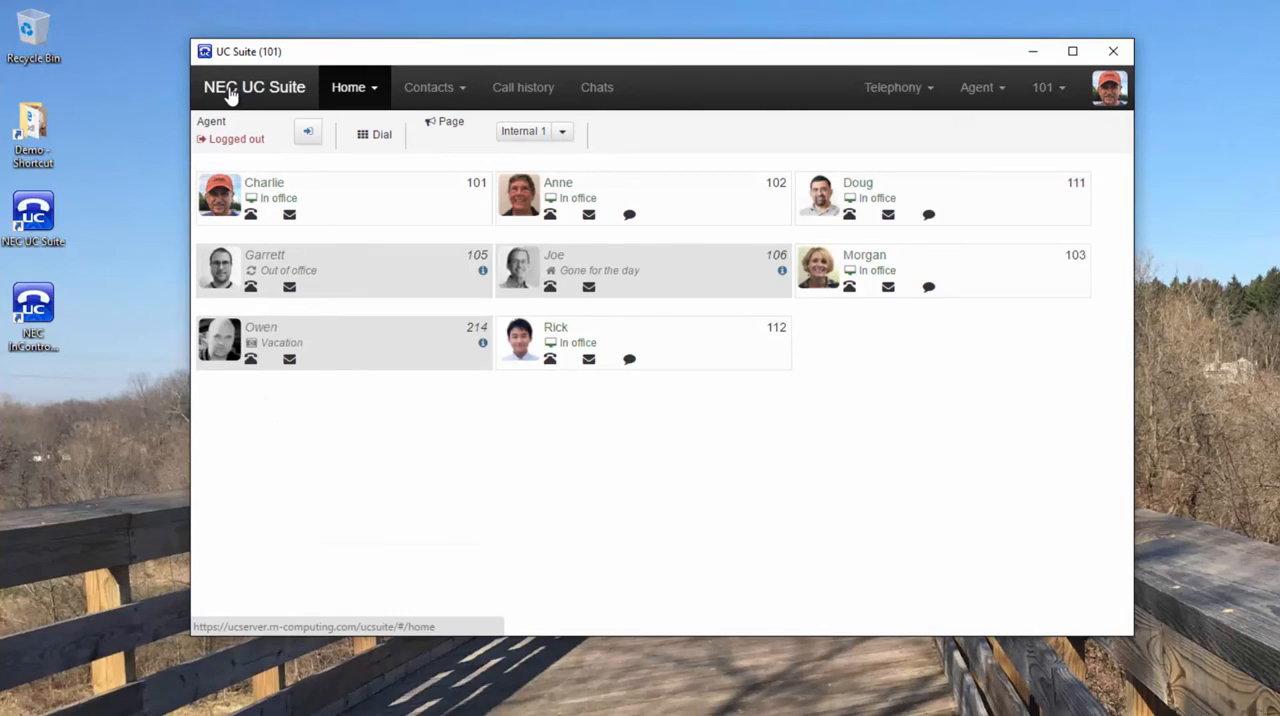
pyautogui.moveTo(665, 80)
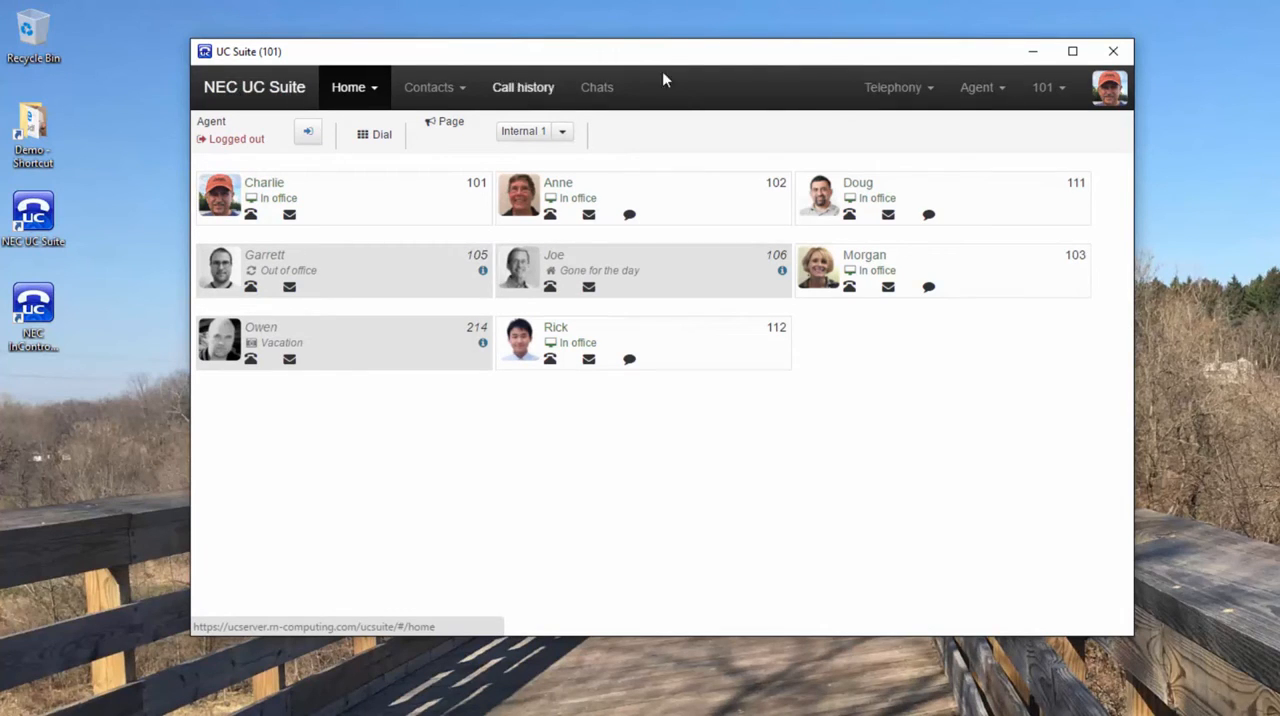
# Step: Sign out from the 101 menu, updating presence to show GFD Profile
pyautogui.click(1048, 87)
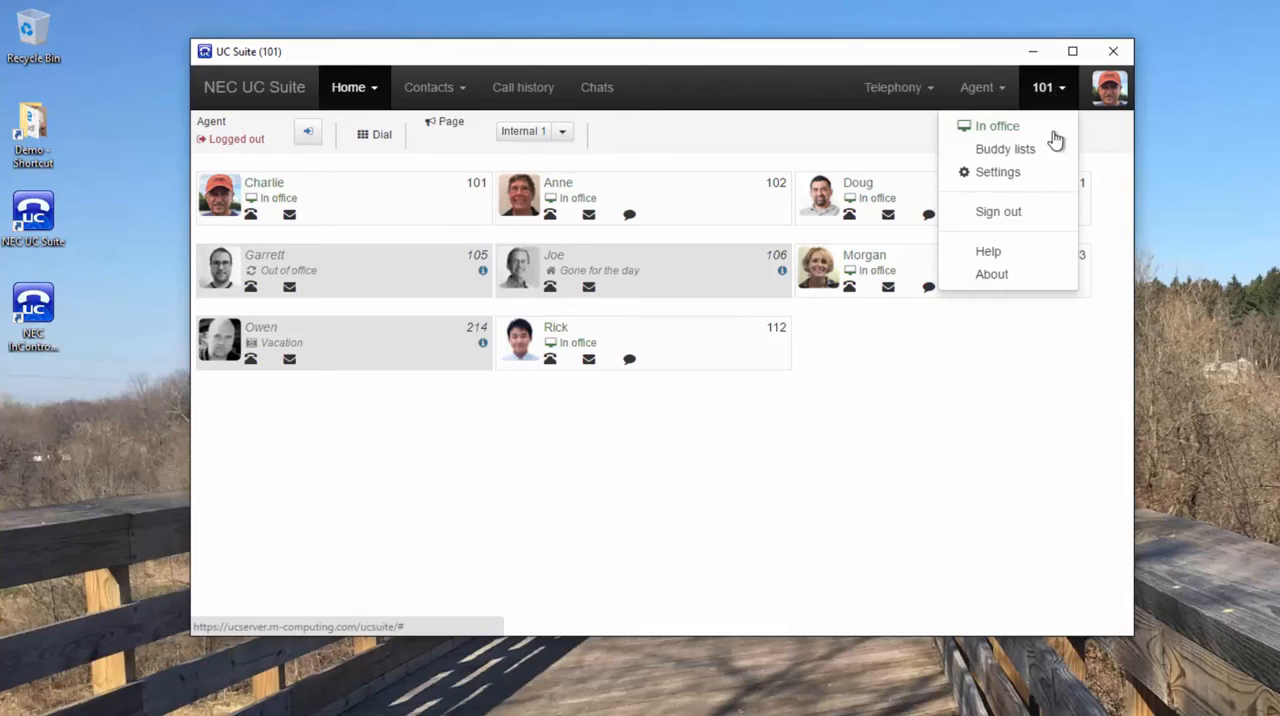
pyautogui.click(998, 211)
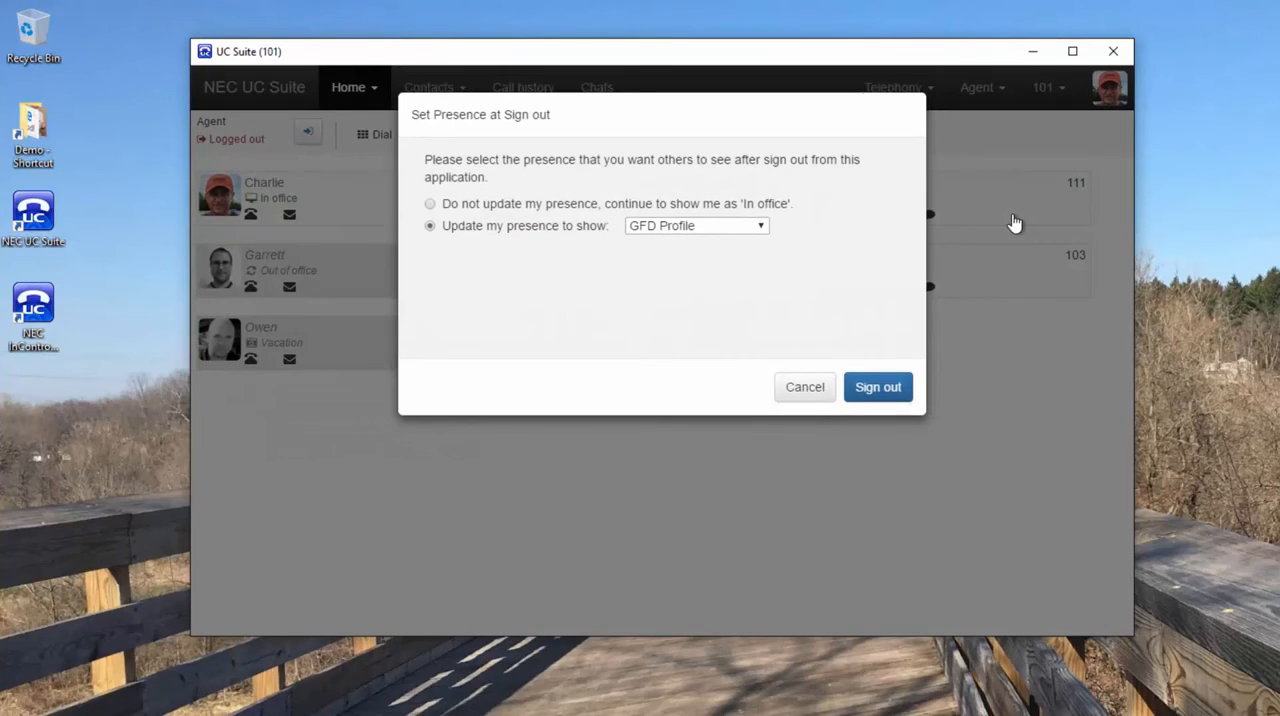
pyautogui.moveTo(877, 387)
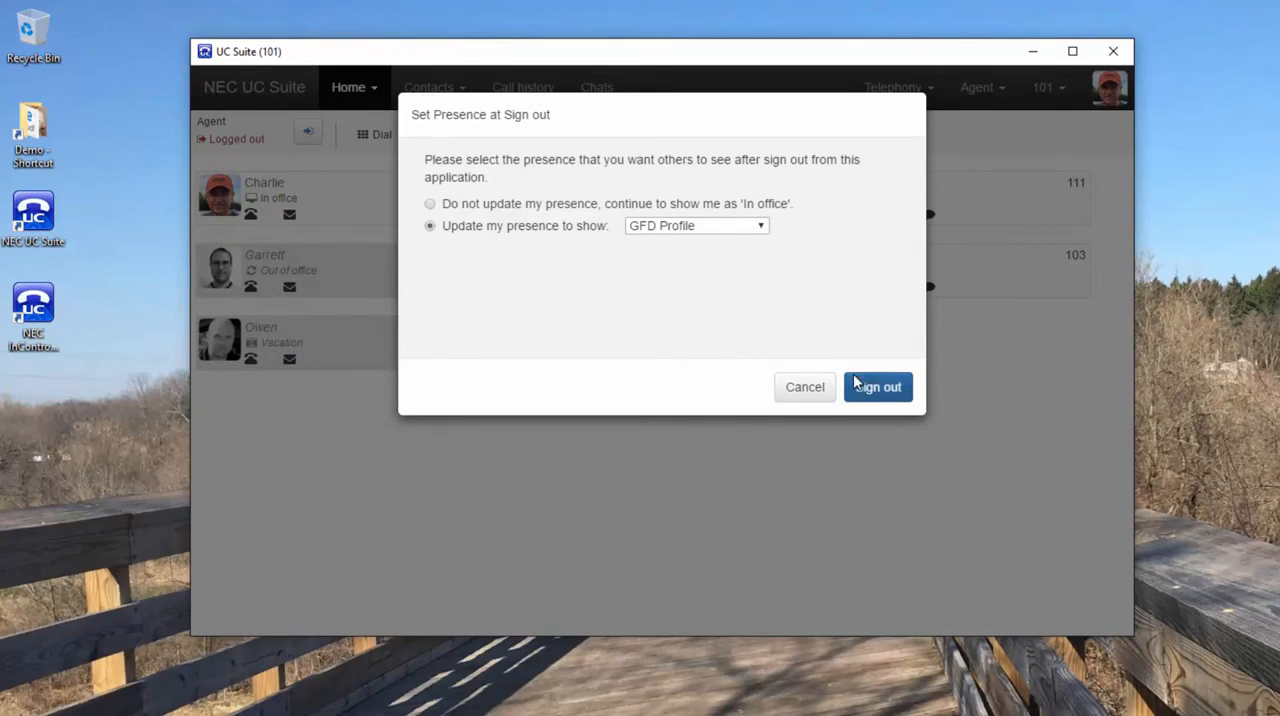
pyautogui.click(877, 387)
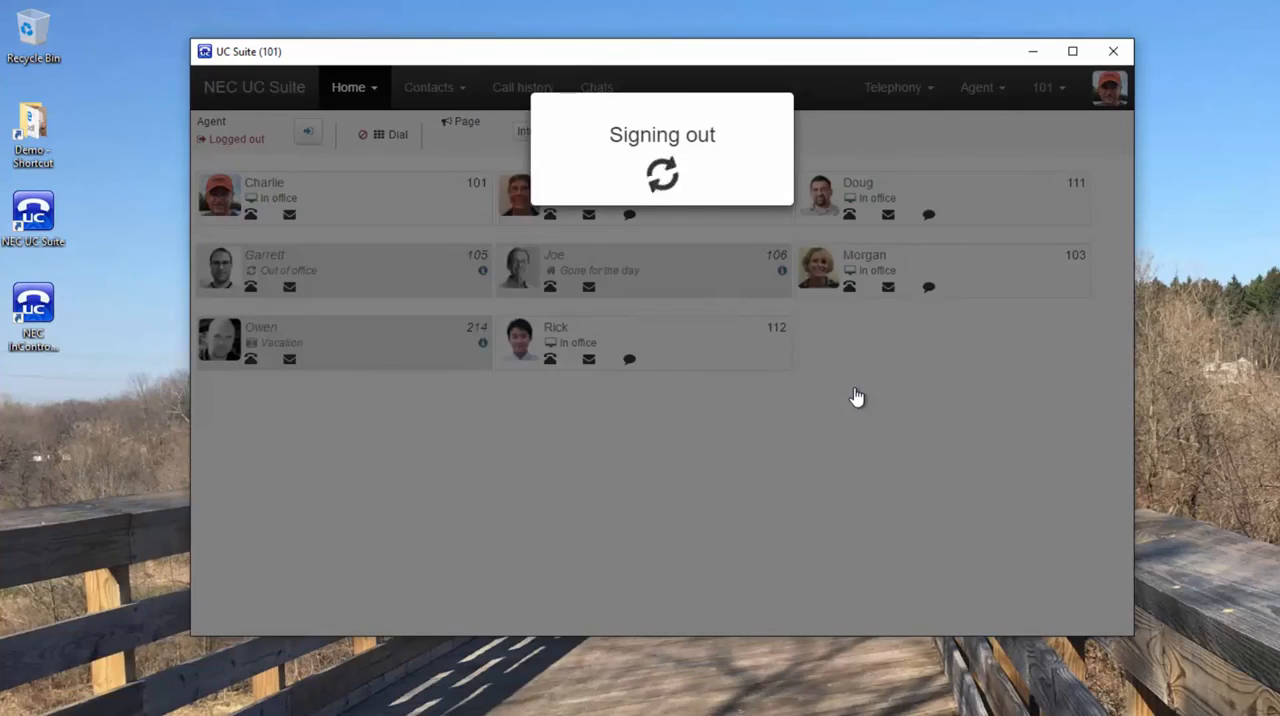